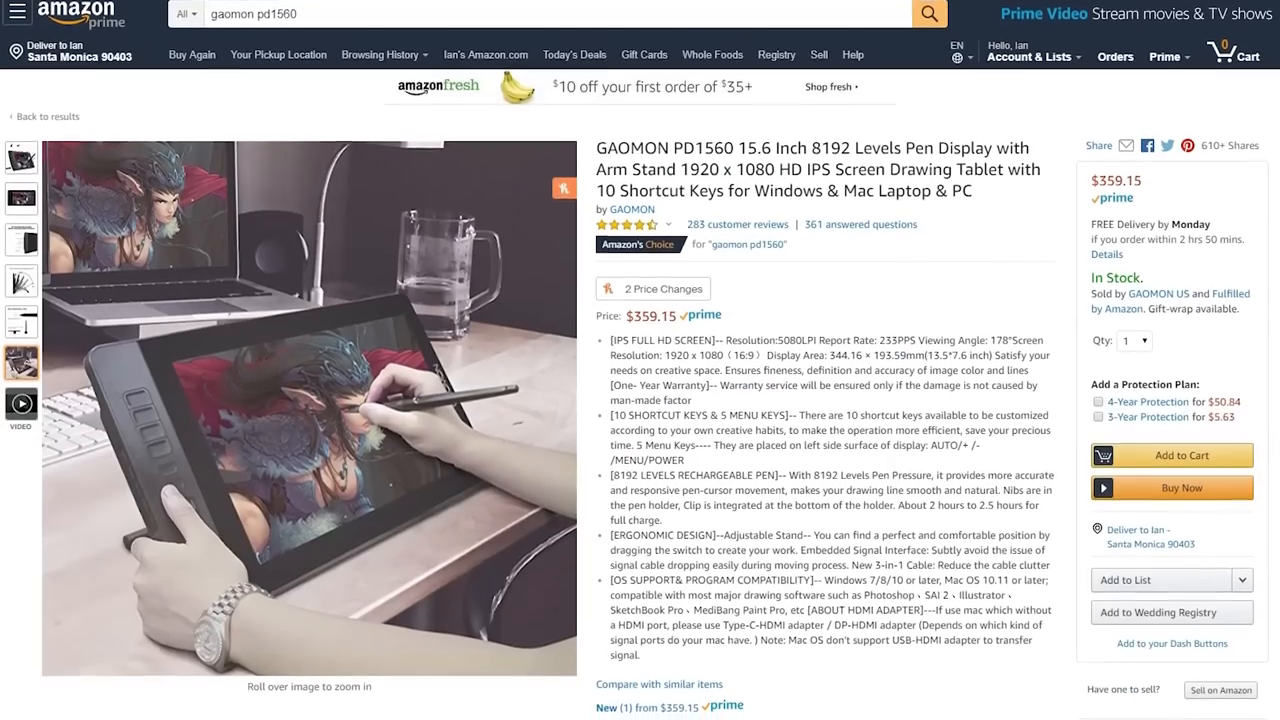
scroll("down", 3)
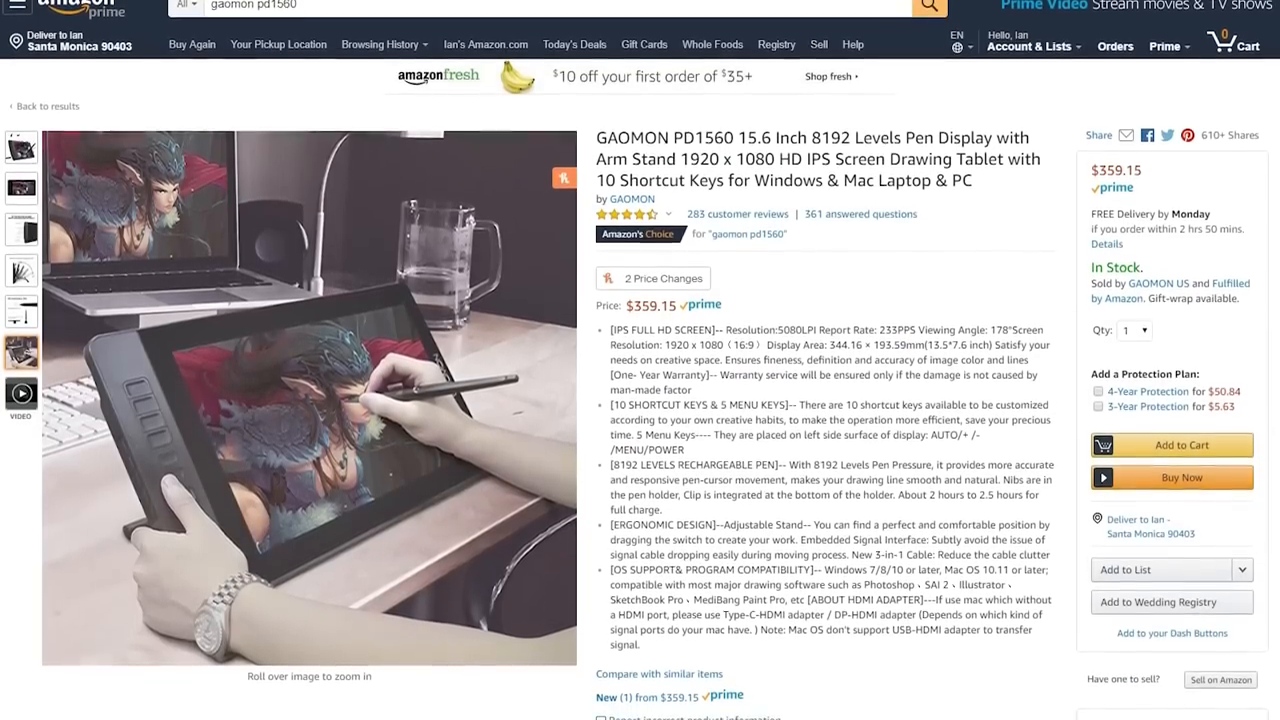